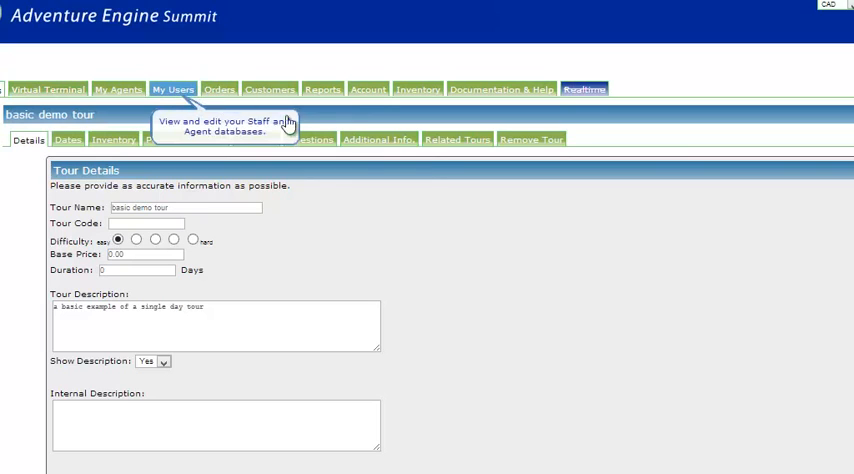
pyautogui.moveTo(498, 260)
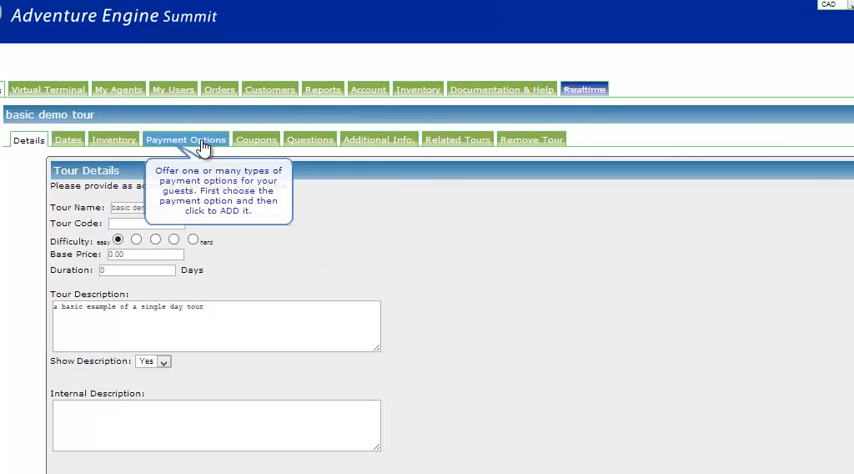
# Show the Payment Options section of the 'basic demo tour'
pyautogui.click(184, 140)
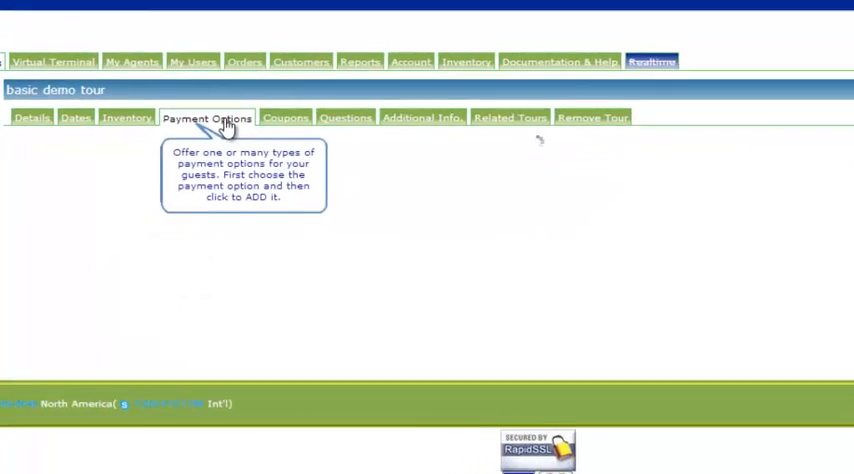
pyautogui.click(208, 116)
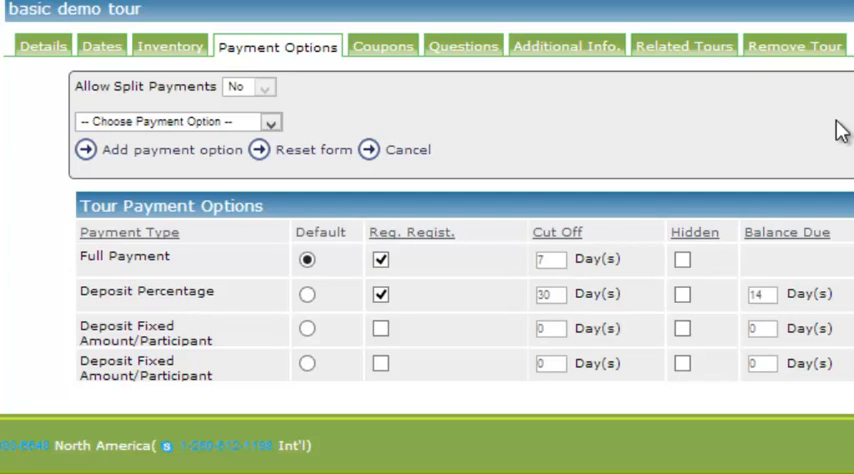
pyautogui.moveTo(560, 126)
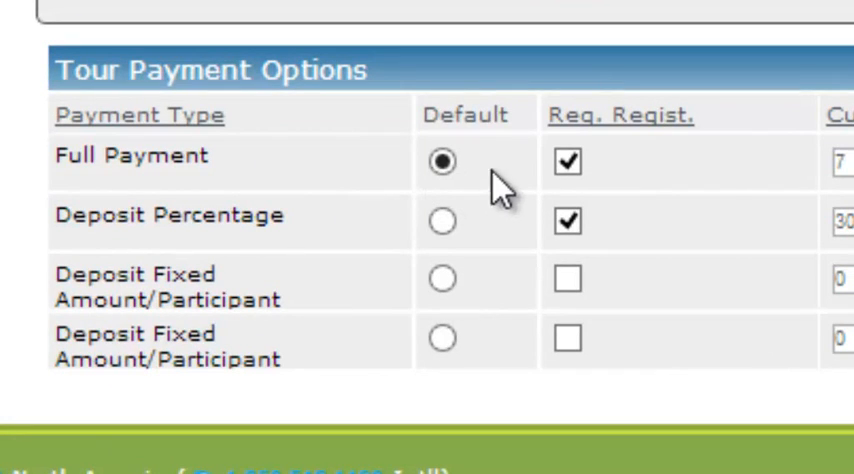
pyautogui.click(568, 162)
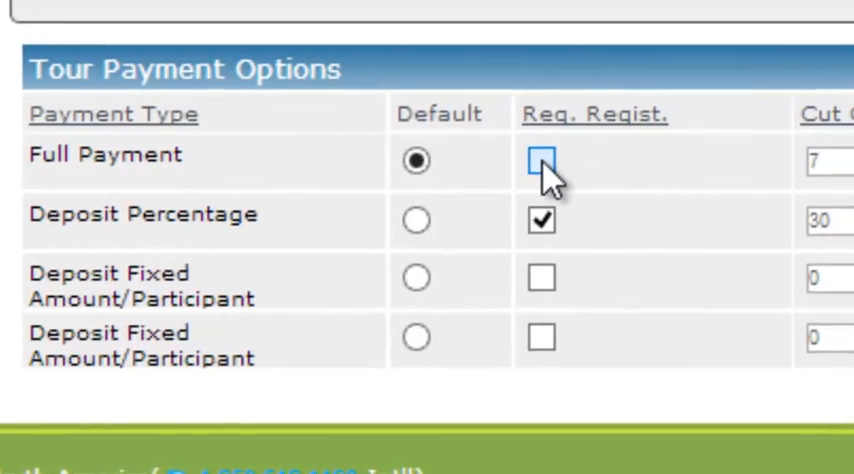
pyautogui.click(542, 160)
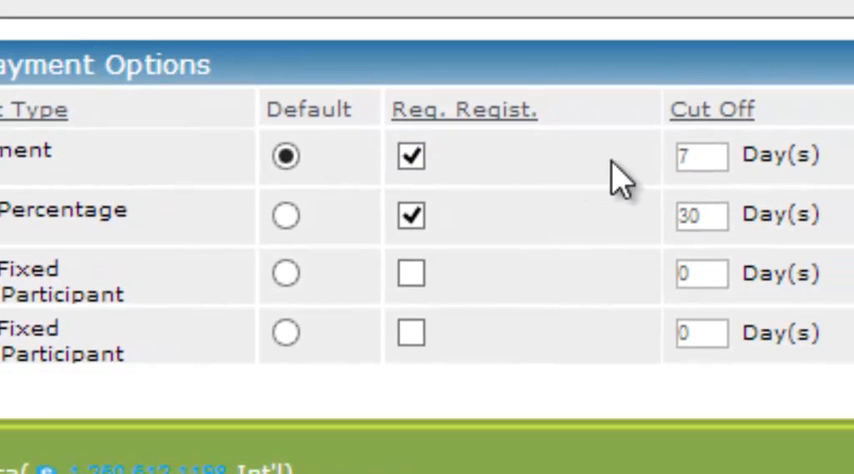
pyautogui.moveTo(712, 110)
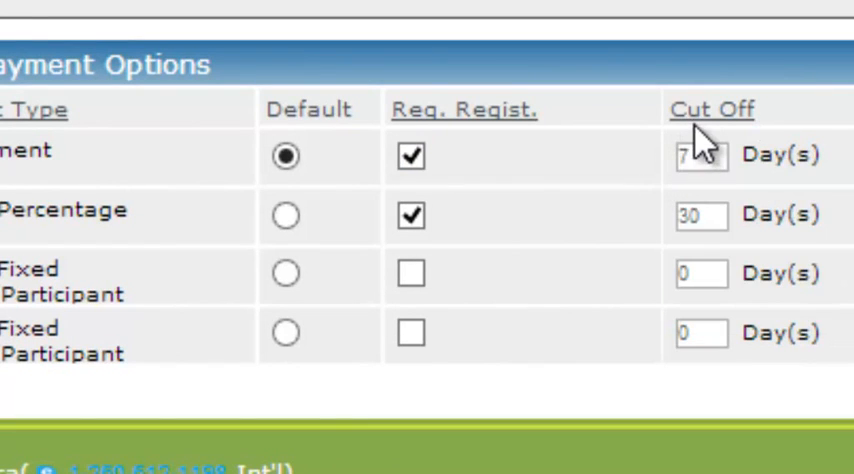
pyautogui.moveTo(690, 140)
pyautogui.write('1')
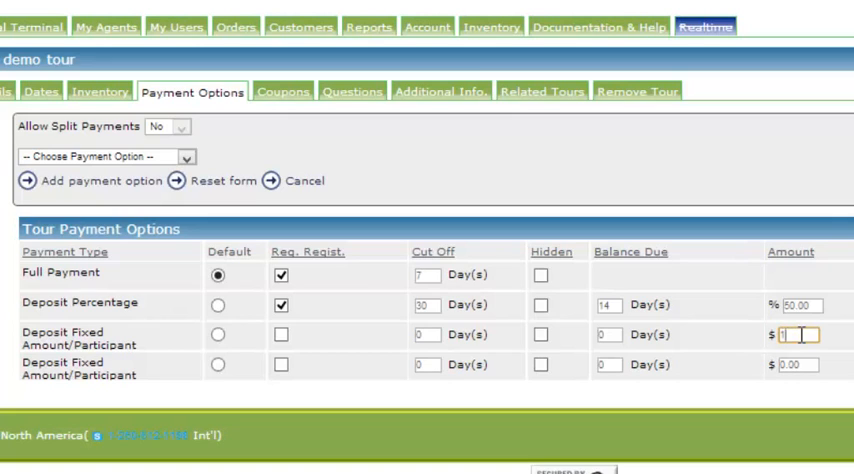
# Enter 100 as the amount for the first Deposit Fixed Amount/Participant row
pyautogui.write('00')
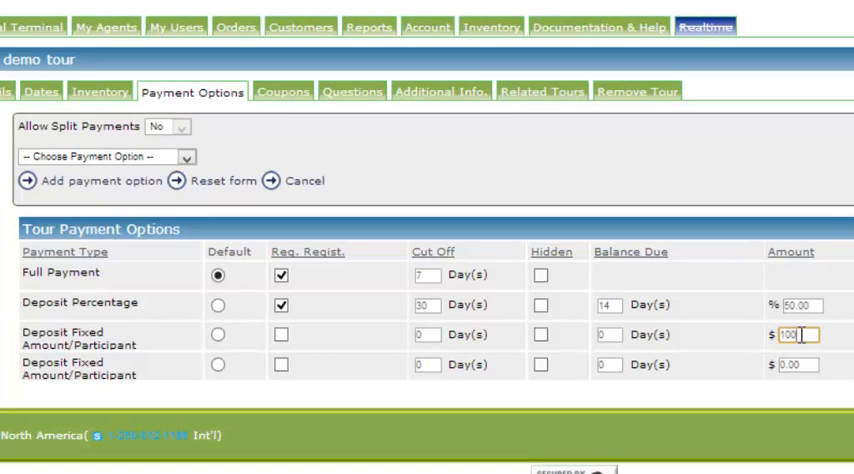
pyautogui.moveTo(848, 376)
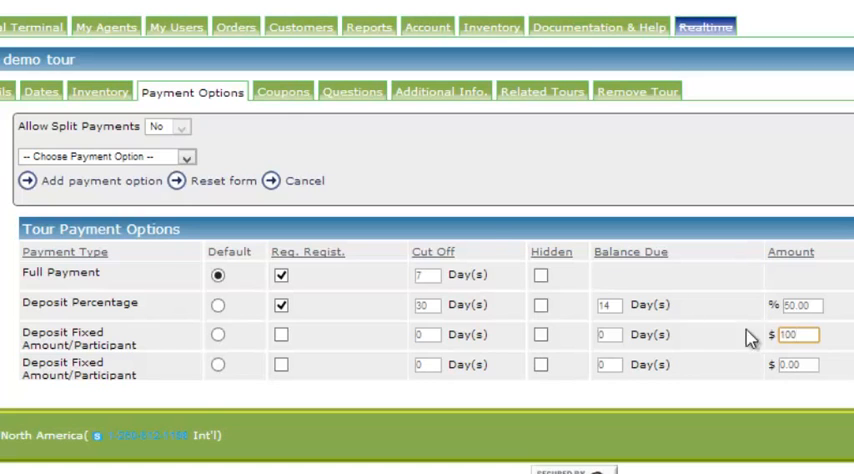
pyautogui.click(188, 156)
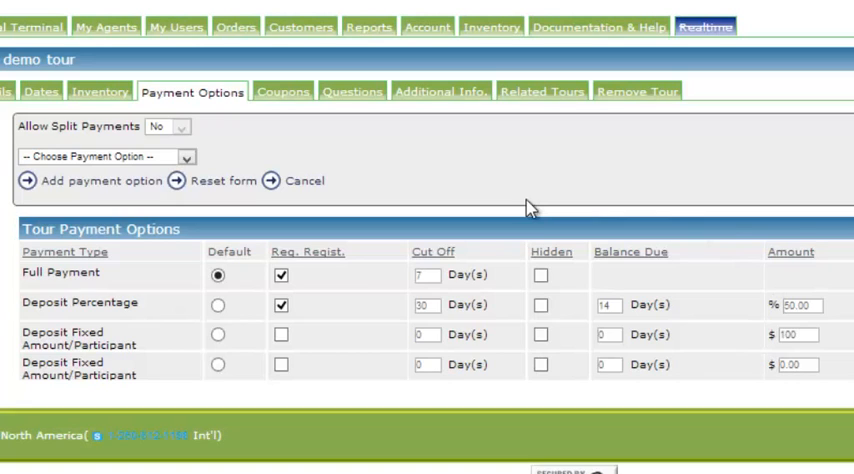
pyautogui.moveTo(384, 242)
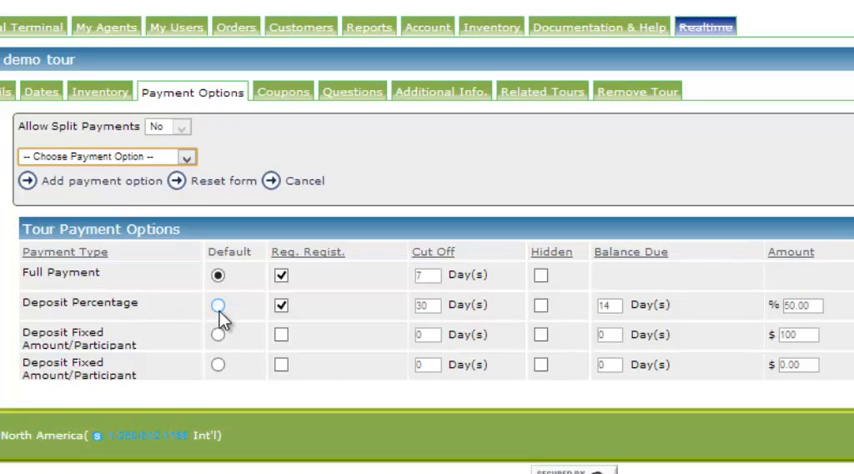
pyautogui.click(218, 276)
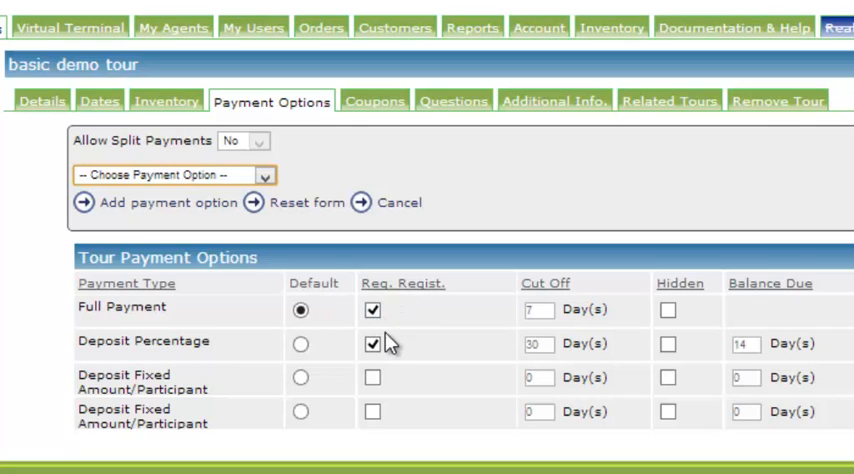
pyautogui.moveTo(540, 308)
pyautogui.write('30')
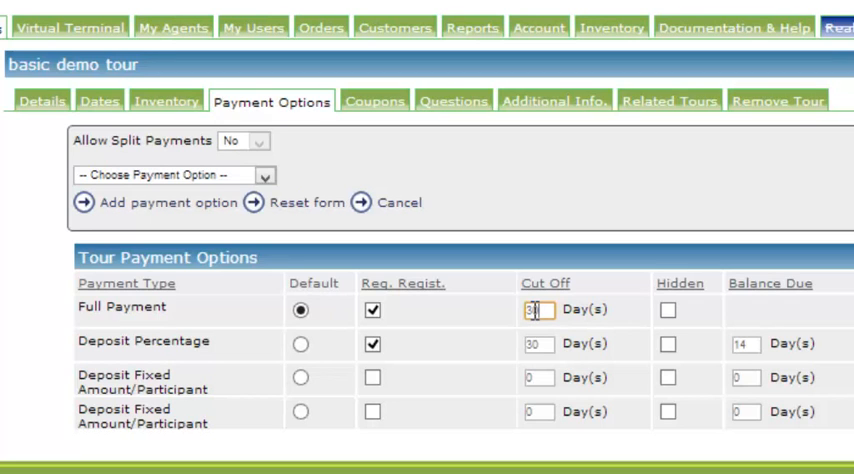
# Edit the Full Payment cut-off so it becomes 30 days
pyautogui.click(262, 176)
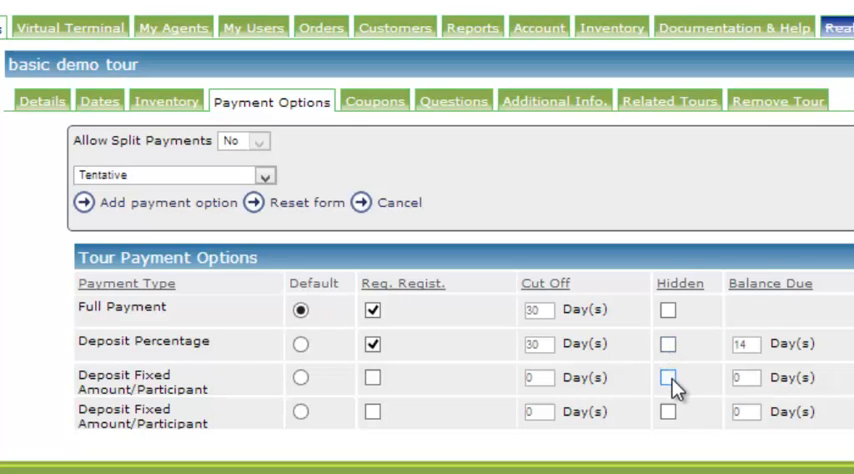
# Mark both Deposit Fixed Amount/Participant rows as Hidden
pyautogui.click(668, 382)
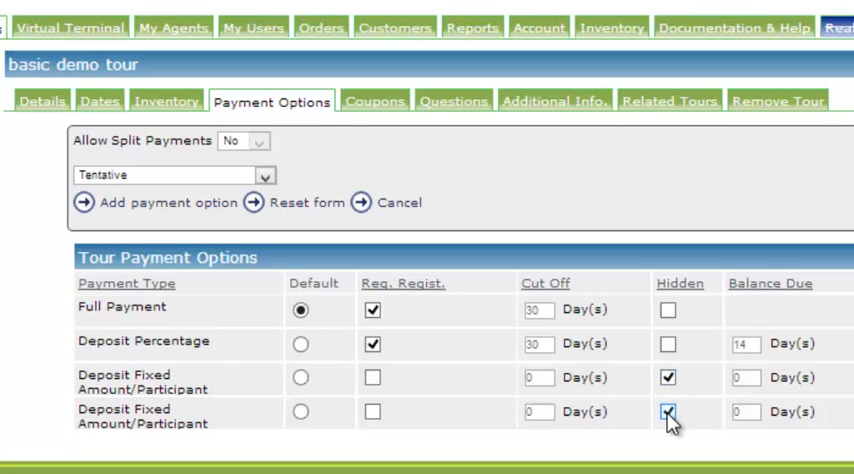
pyautogui.click(668, 408)
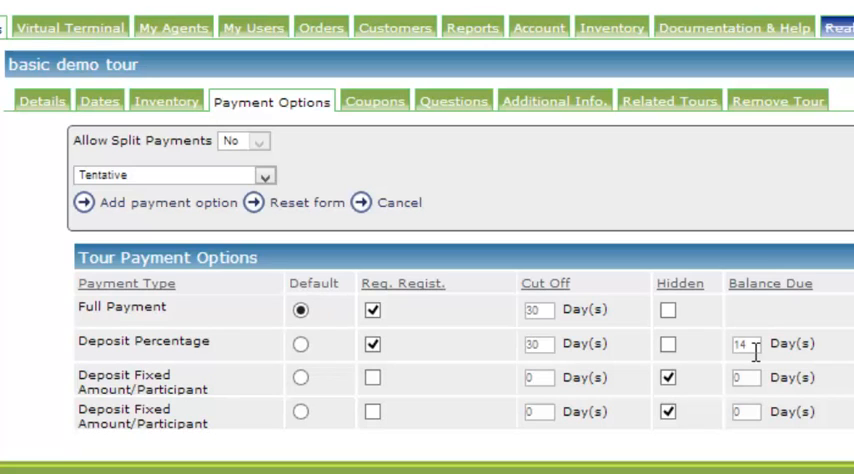
pyautogui.click(738, 344)
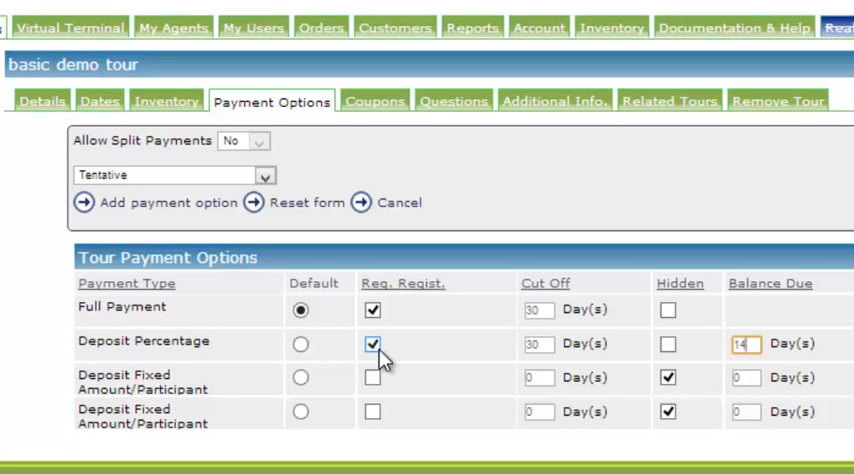
# Save the payment options and get the 'successfully updated' confirmation
pyautogui.click(374, 344)
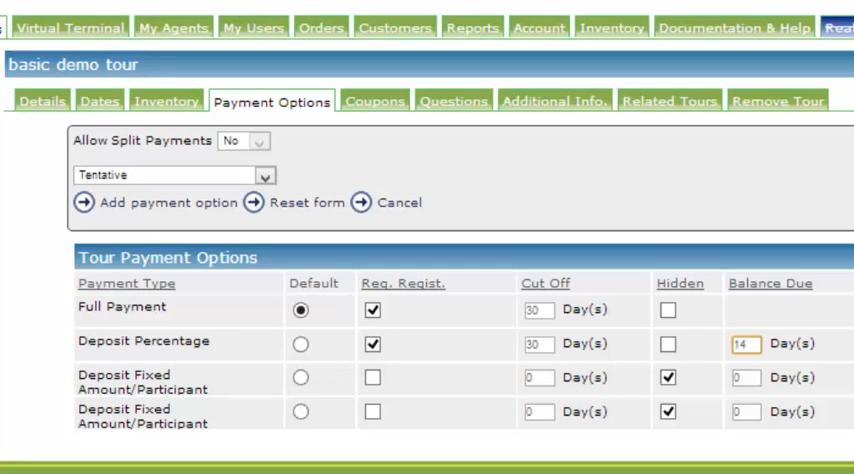
pyautogui.click(160, 200)
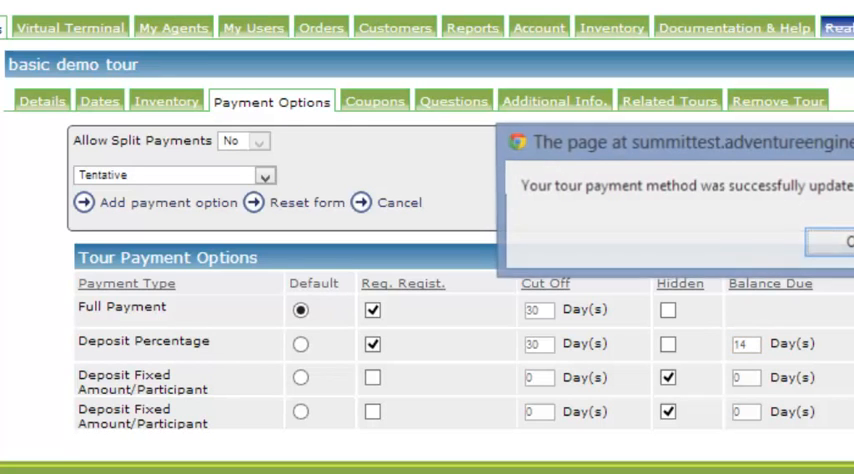